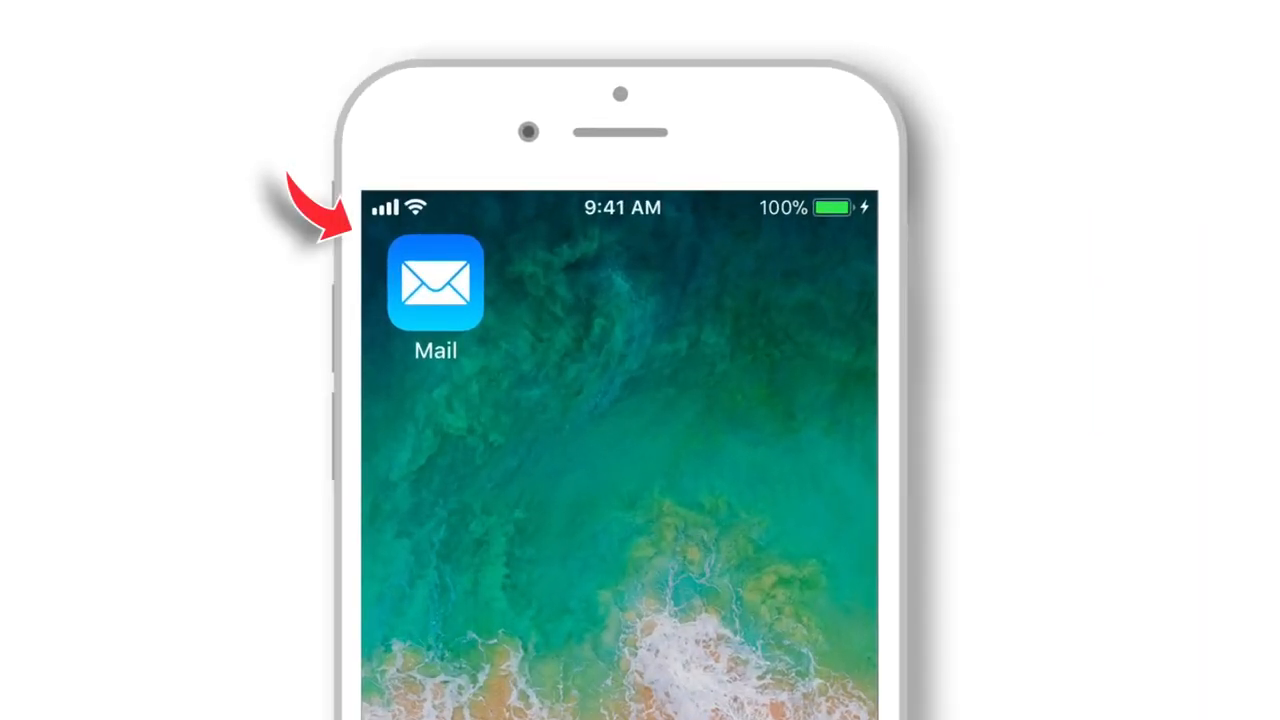
Enter mailbox editing mode in Mail and reach the bottom of the mailbox list.
left_click(436, 284)
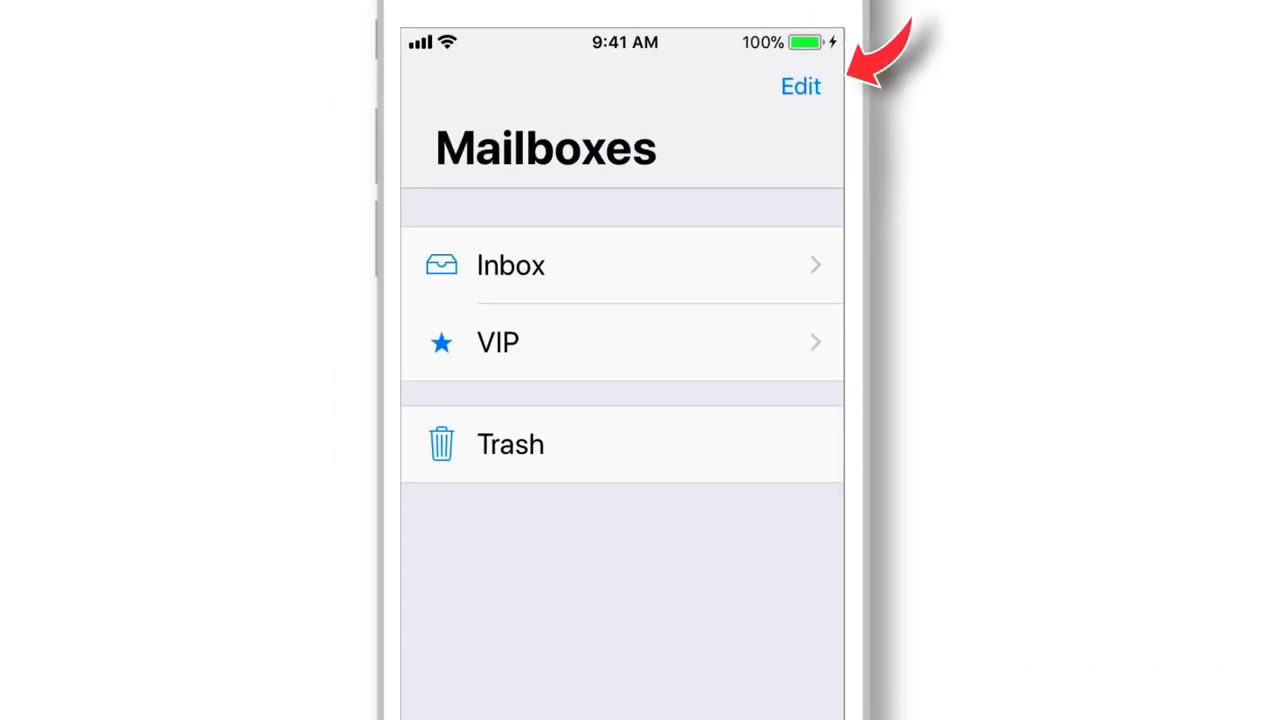
left_click(800, 86)
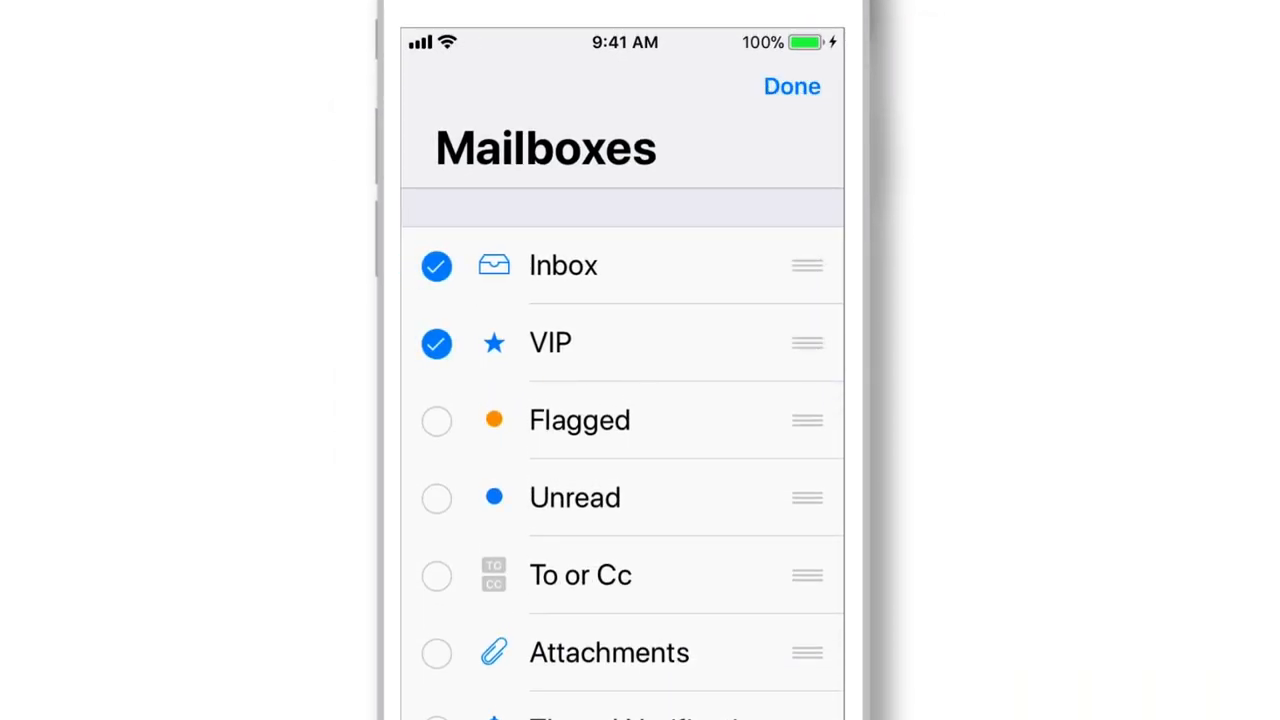
scroll("down", 3)
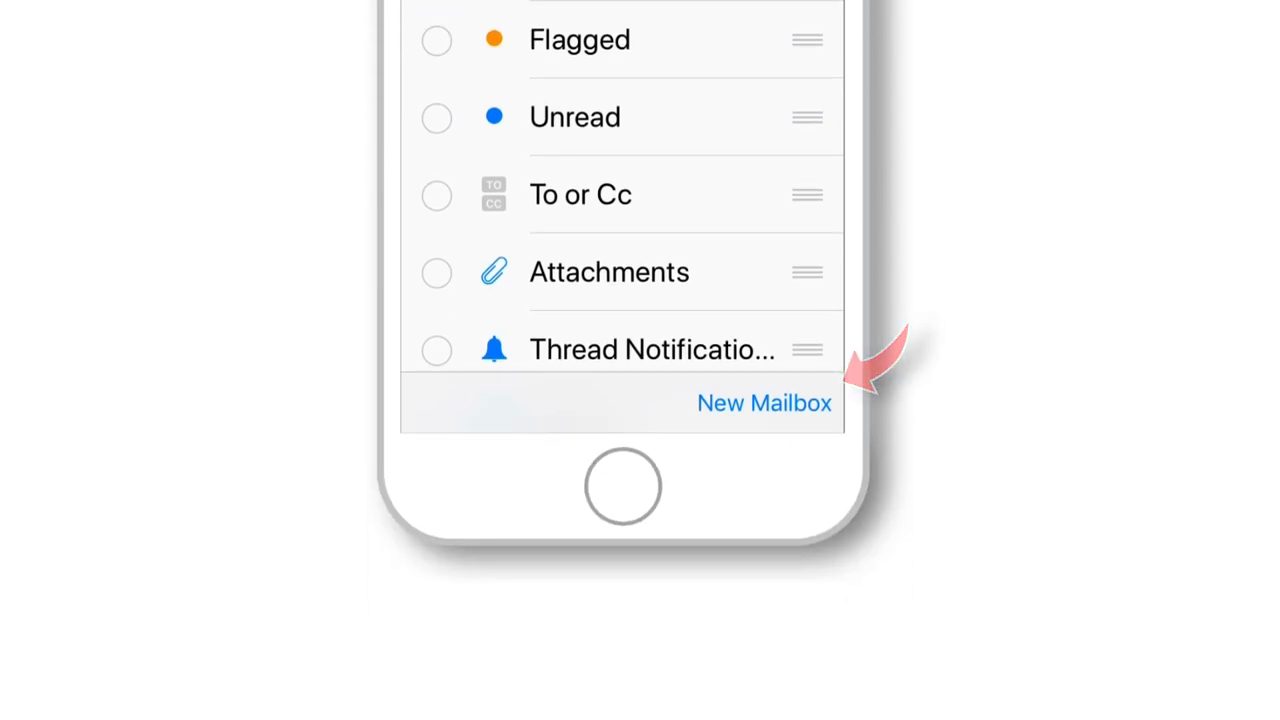
Create a new mailbox named 'Apple' and choose iCloud as its location.
left_click(764, 402)
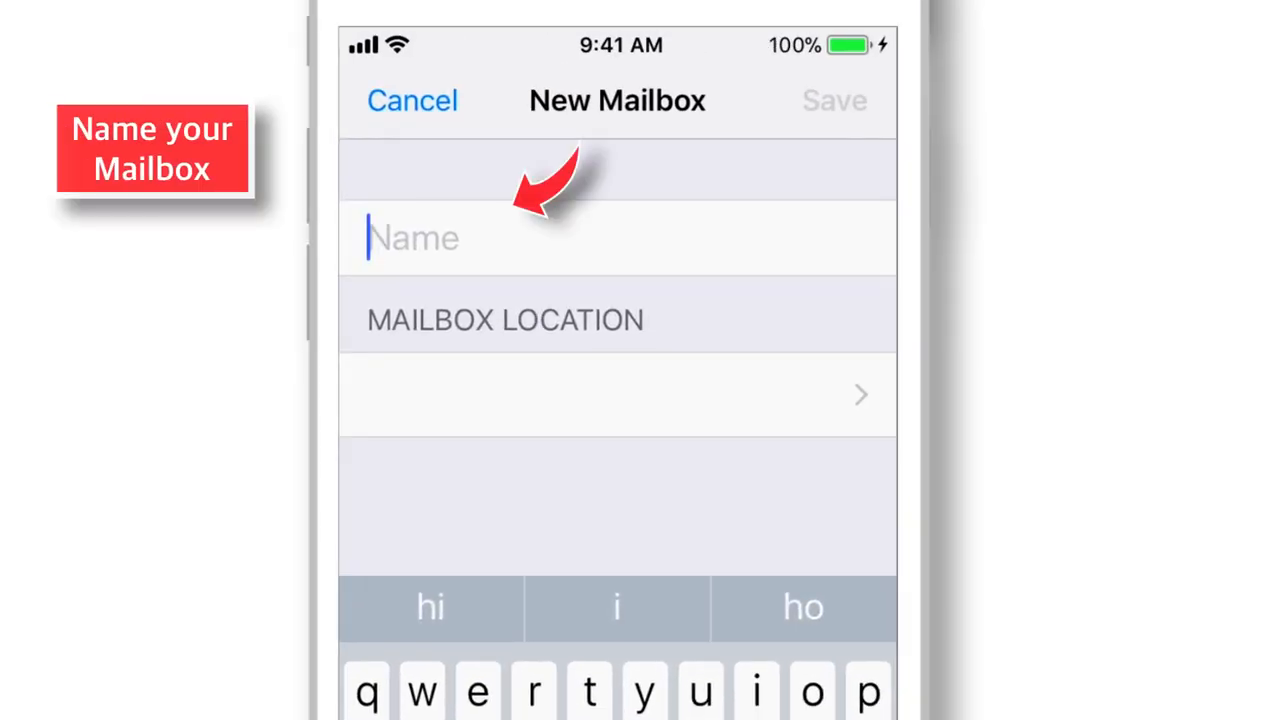
type("Ap")
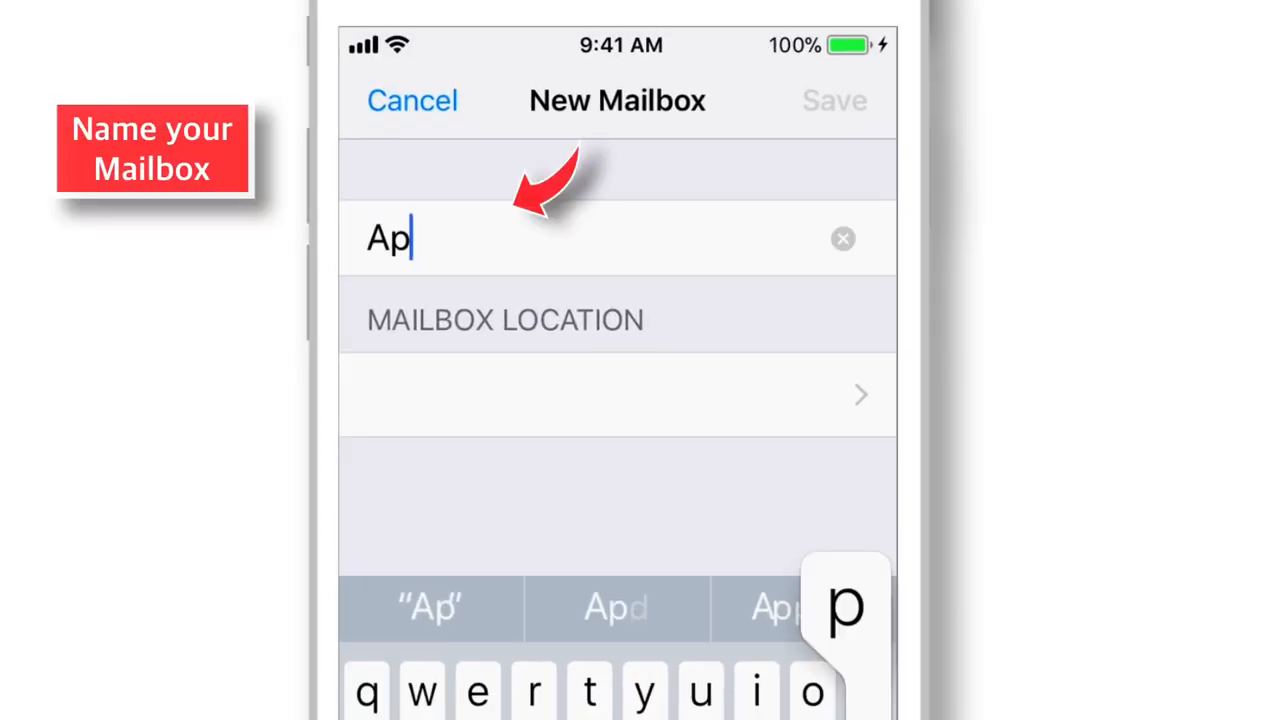
type("ple")
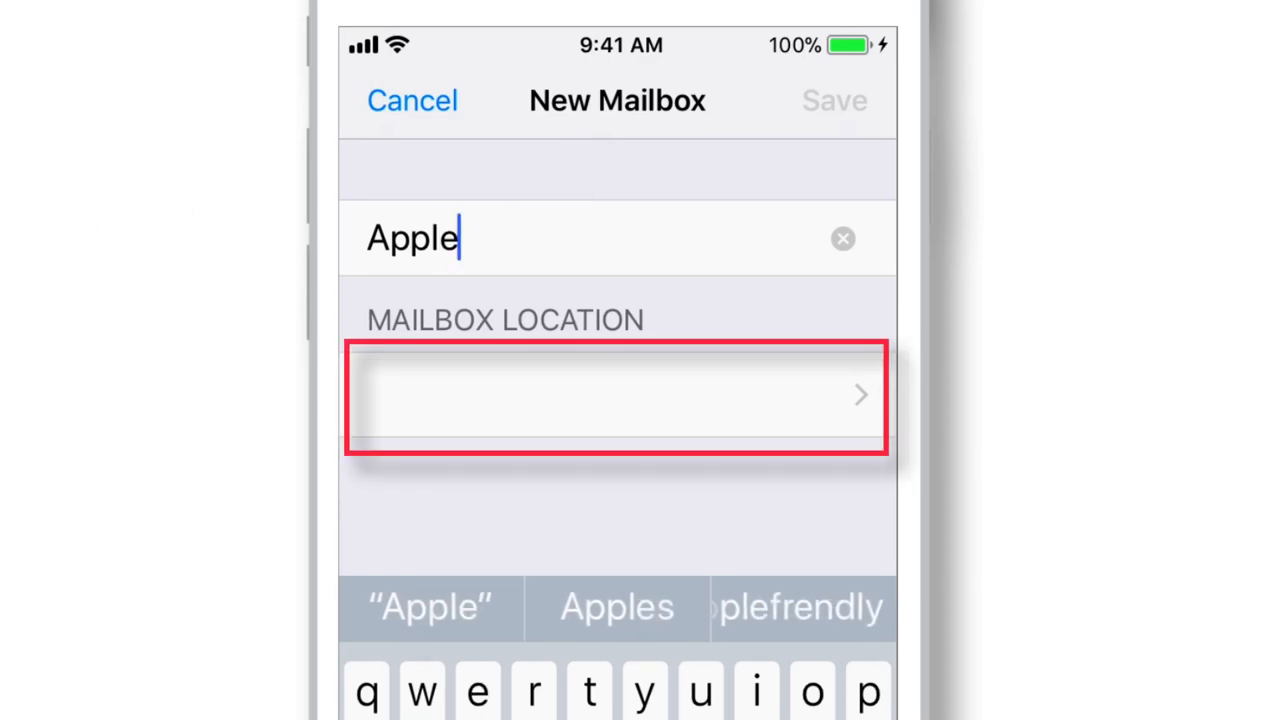
left_click(616, 394)
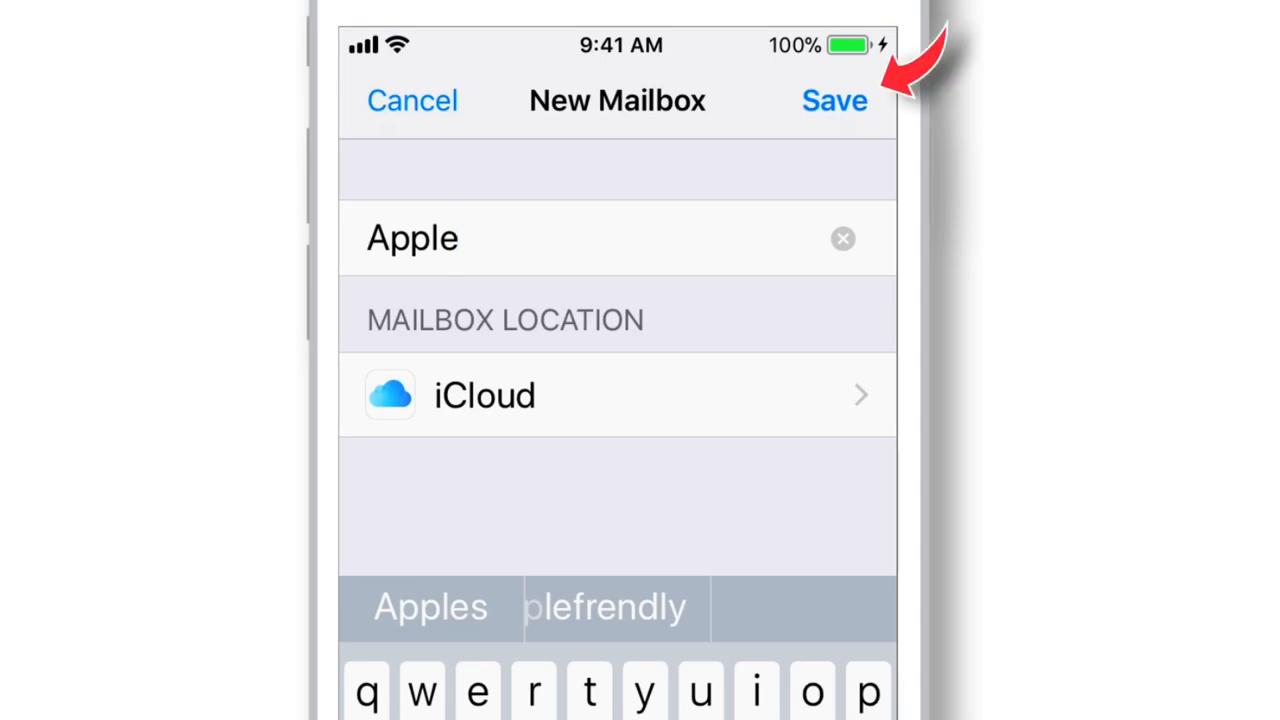
Save the Apple mailbox, finish editing, and confirm it appears in the mailbox list.
left_click(834, 100)
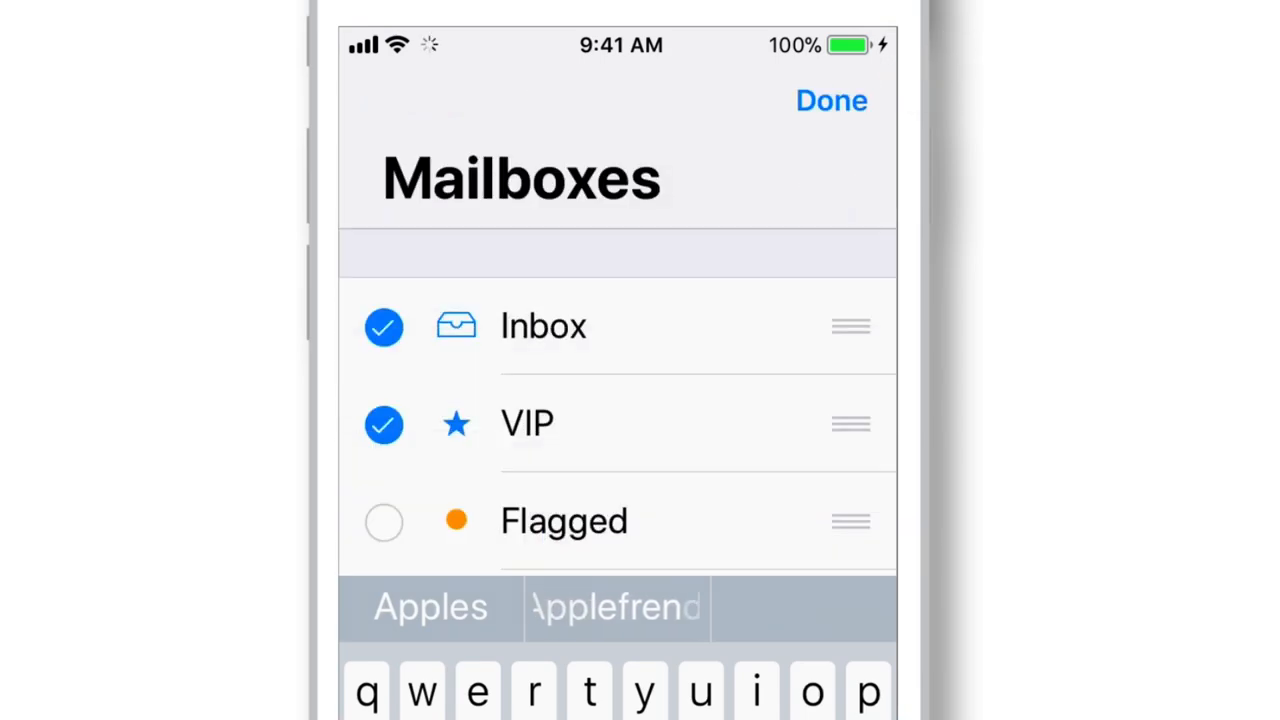
left_click(832, 100)
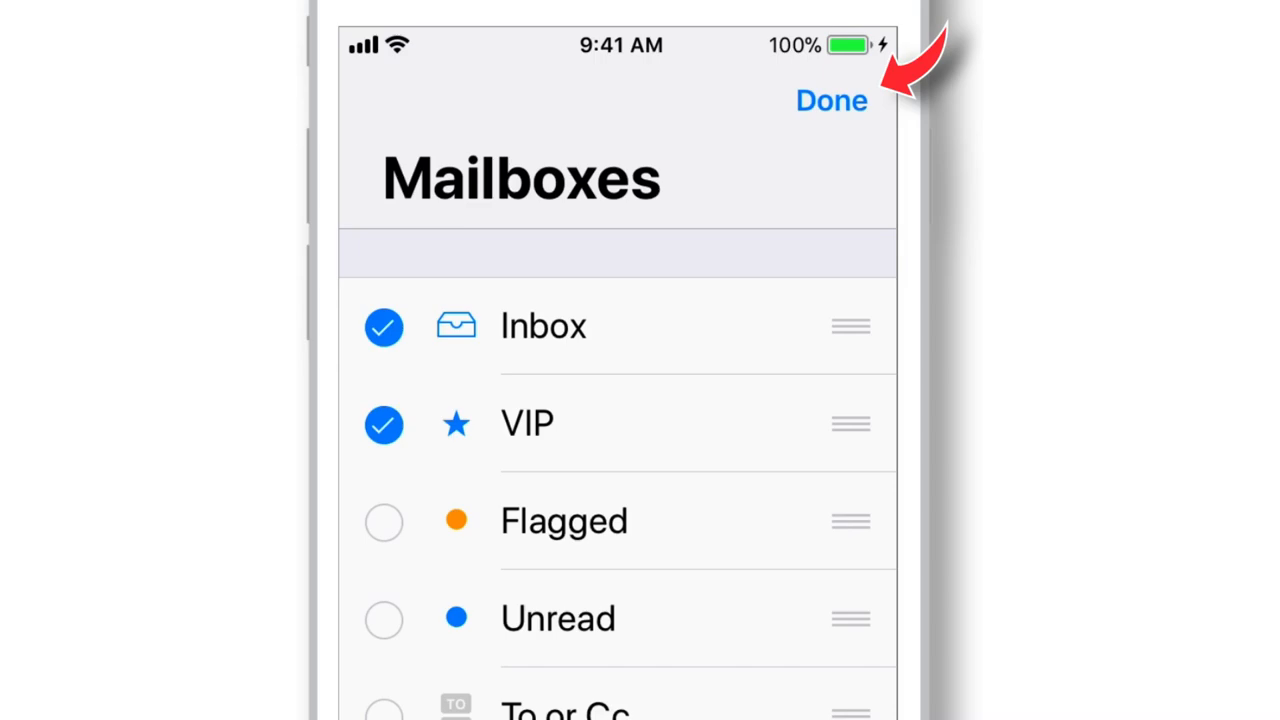
left_click(832, 100)
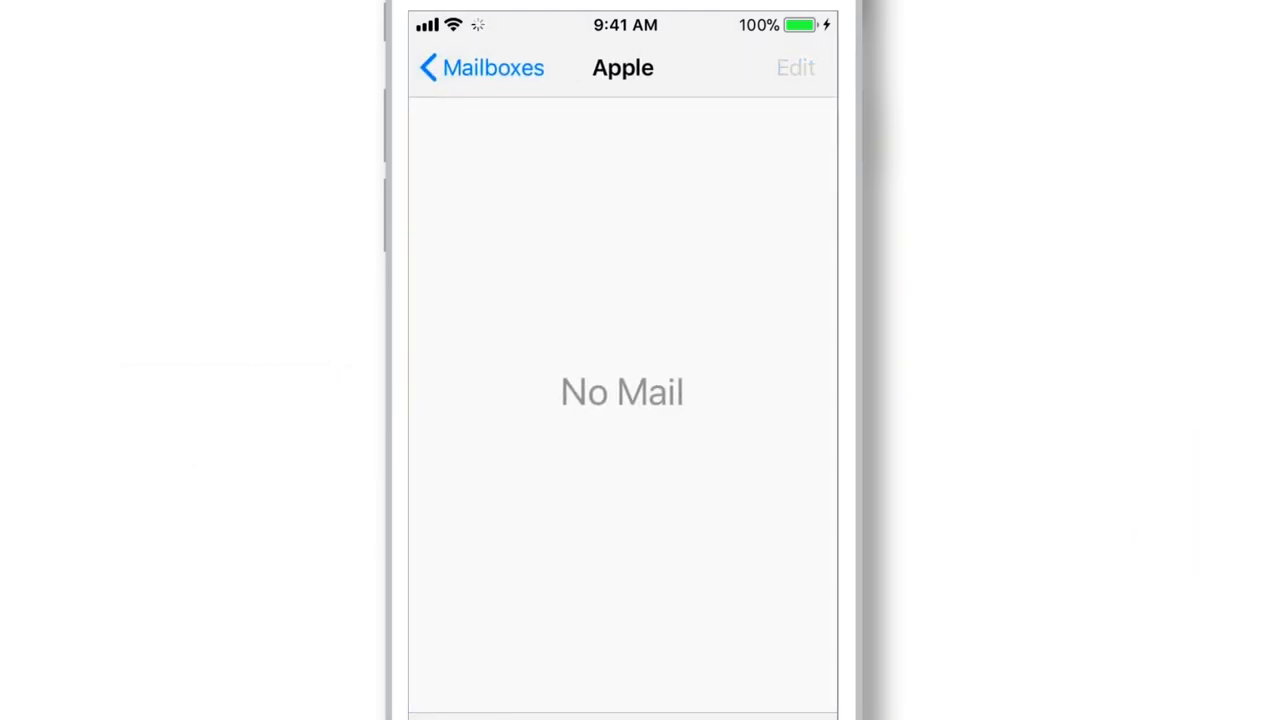
left_click(480, 68)
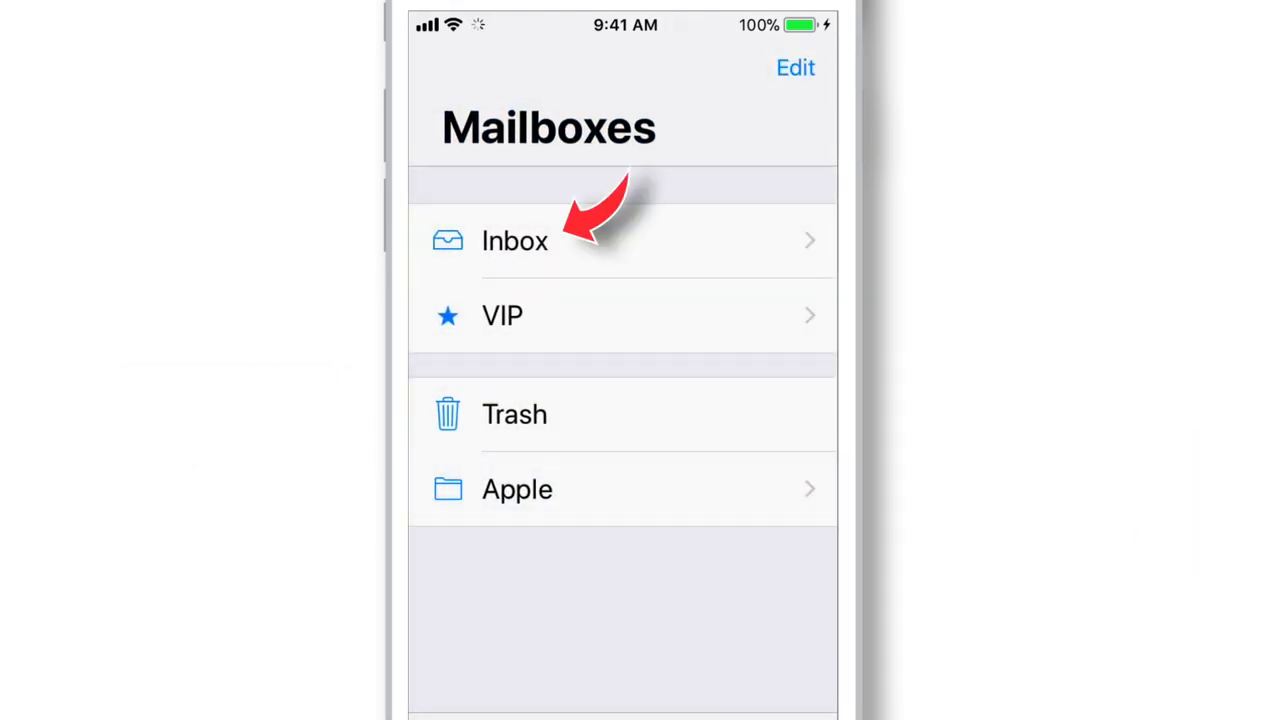
From the Inbox, view the iCloud photo library email and bring up its move destinations.
left_click(514, 240)
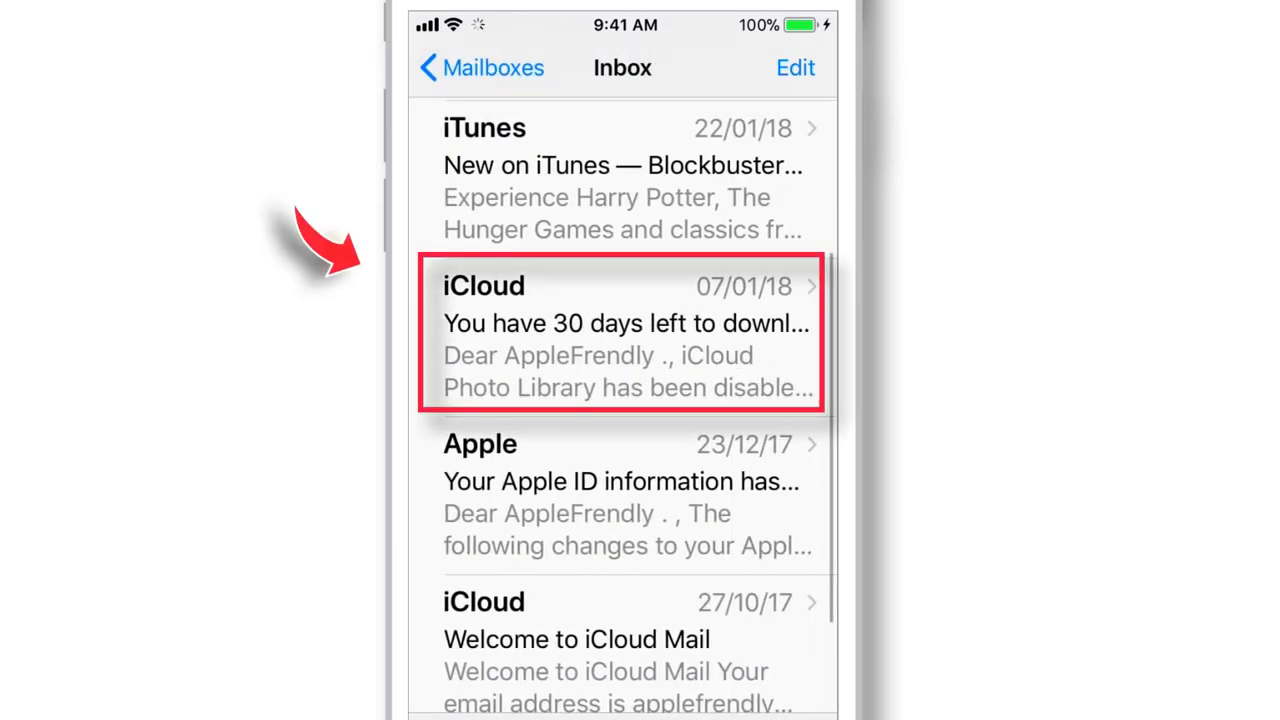
left_click(624, 336)
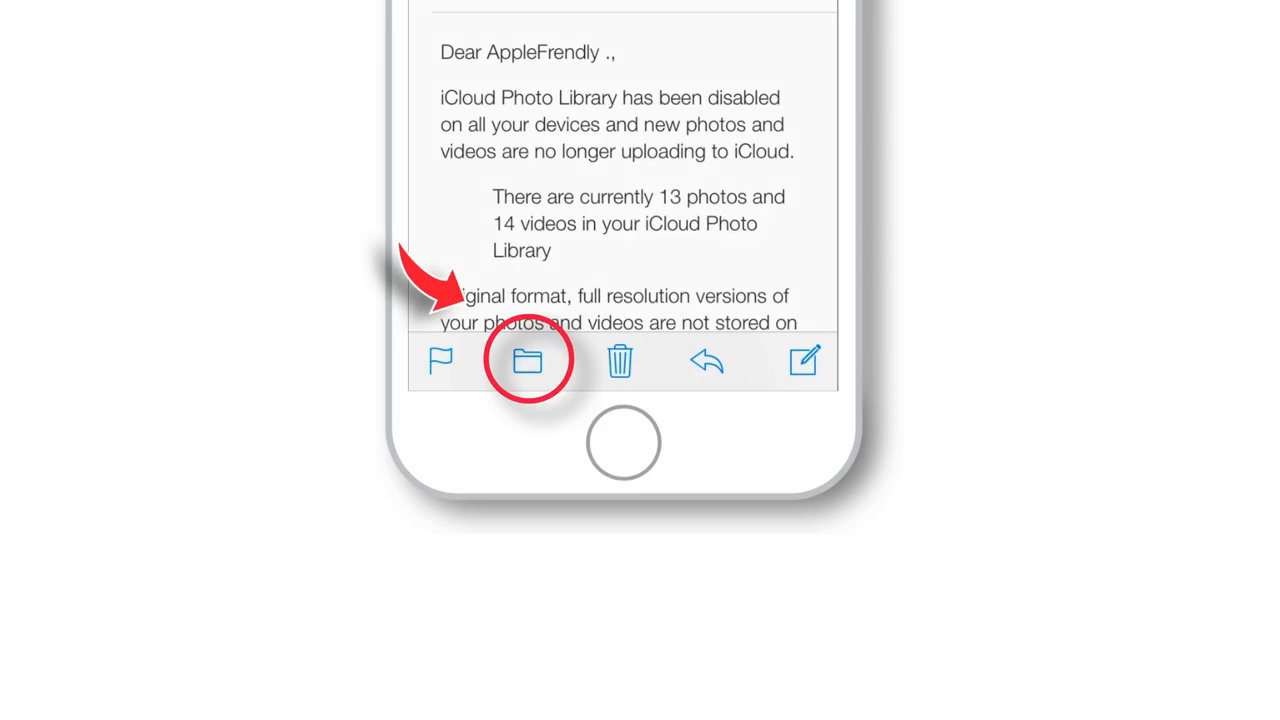
left_click(528, 360)
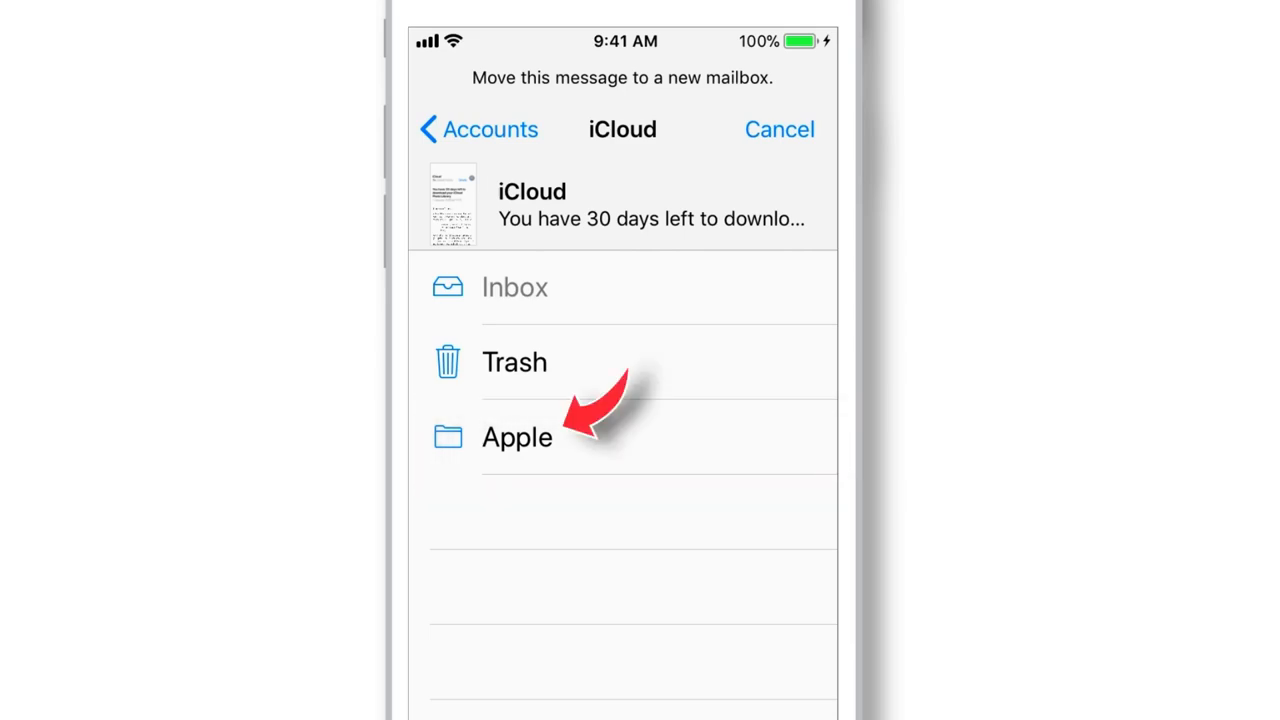
Move the email into Apple, then view it from inside the Apple mailbox.
left_click(516, 436)
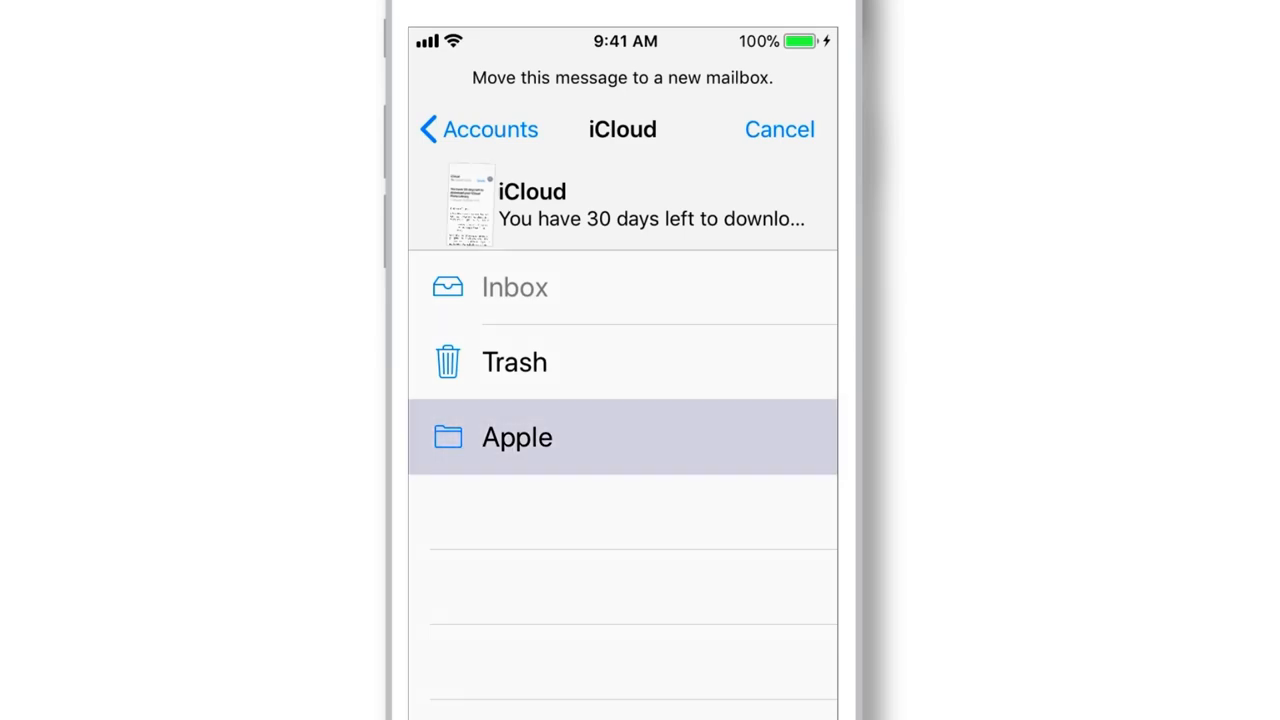
left_click(516, 436)
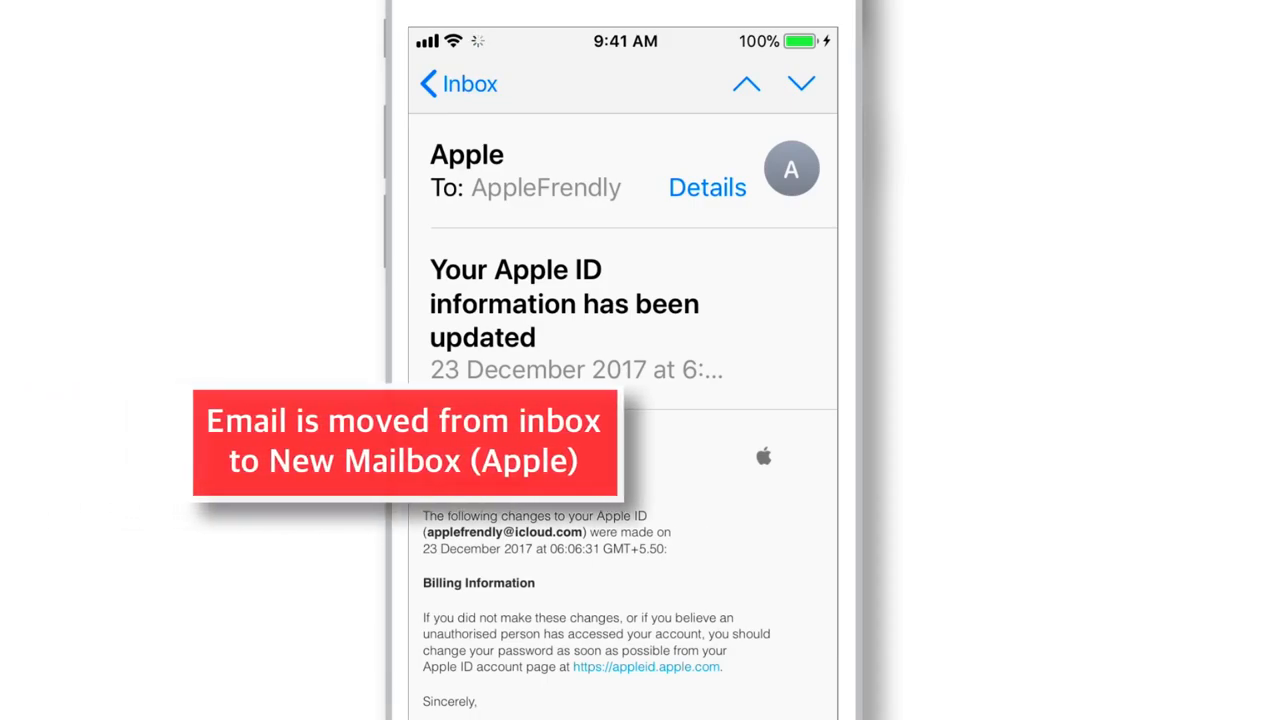
left_click(456, 84)
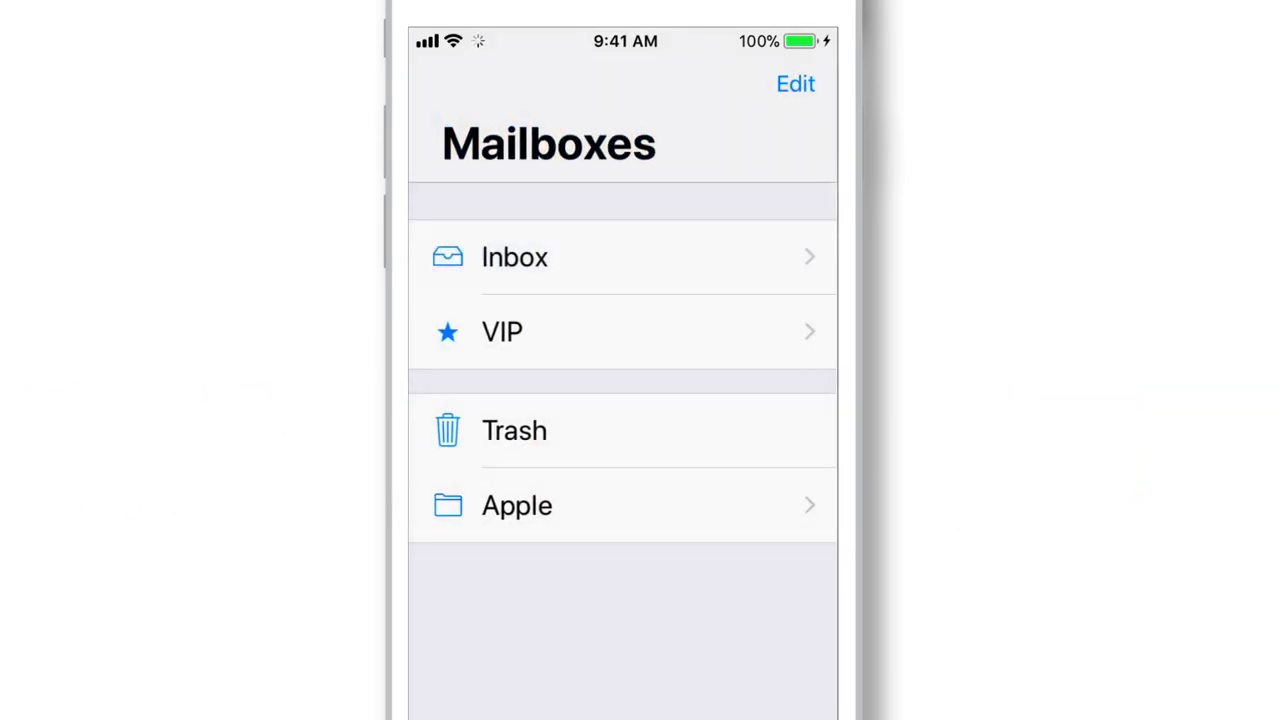
left_click(620, 504)
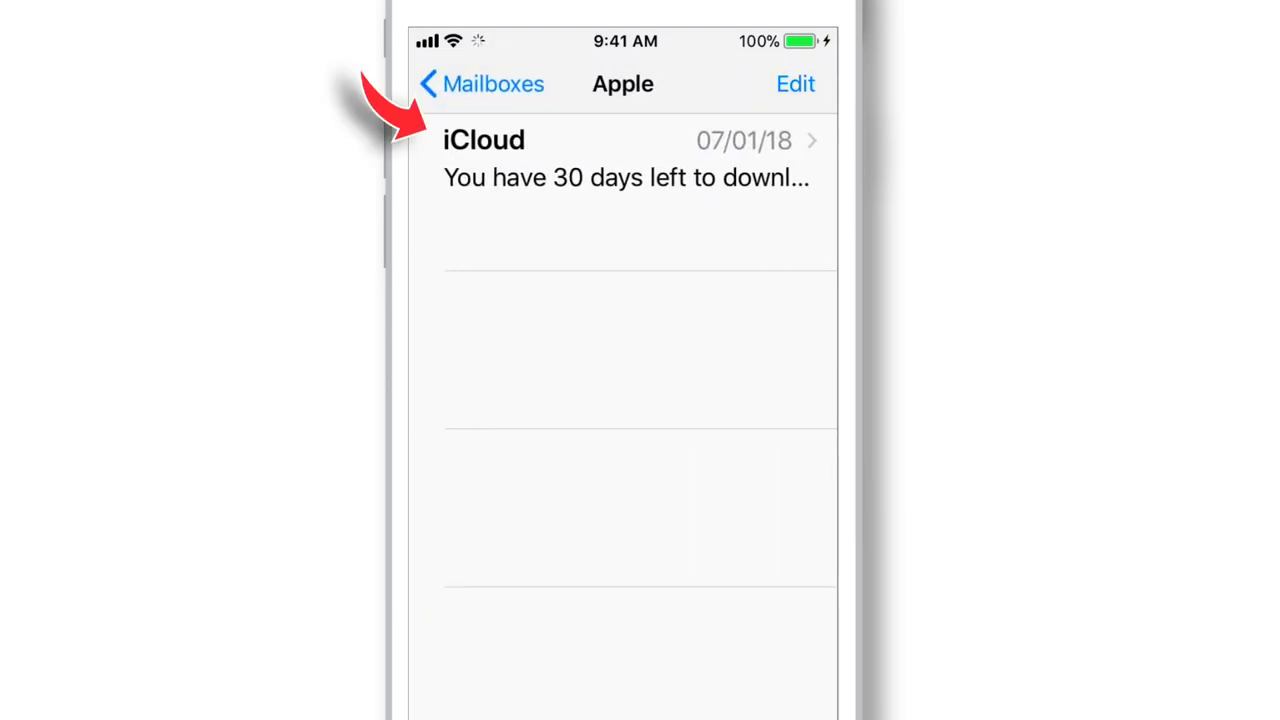
left_click(628, 158)
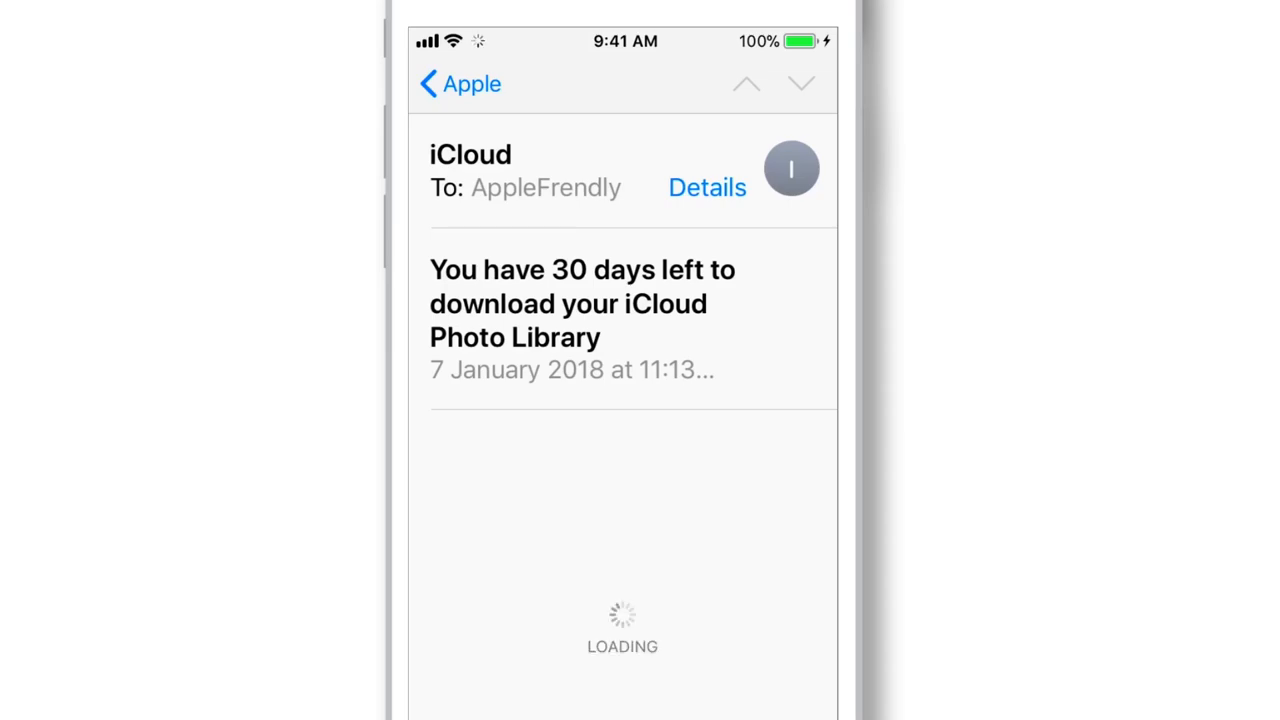